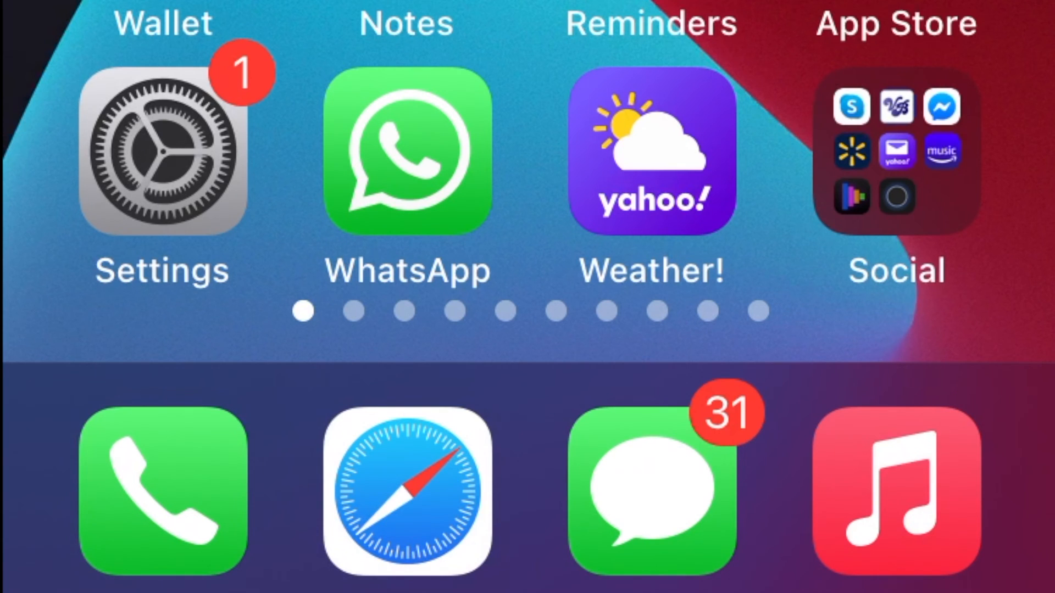
In Settings > Photos, switch the Hidden Album toggle on
{"action": "left_click", "coordinate": [162, 150]}
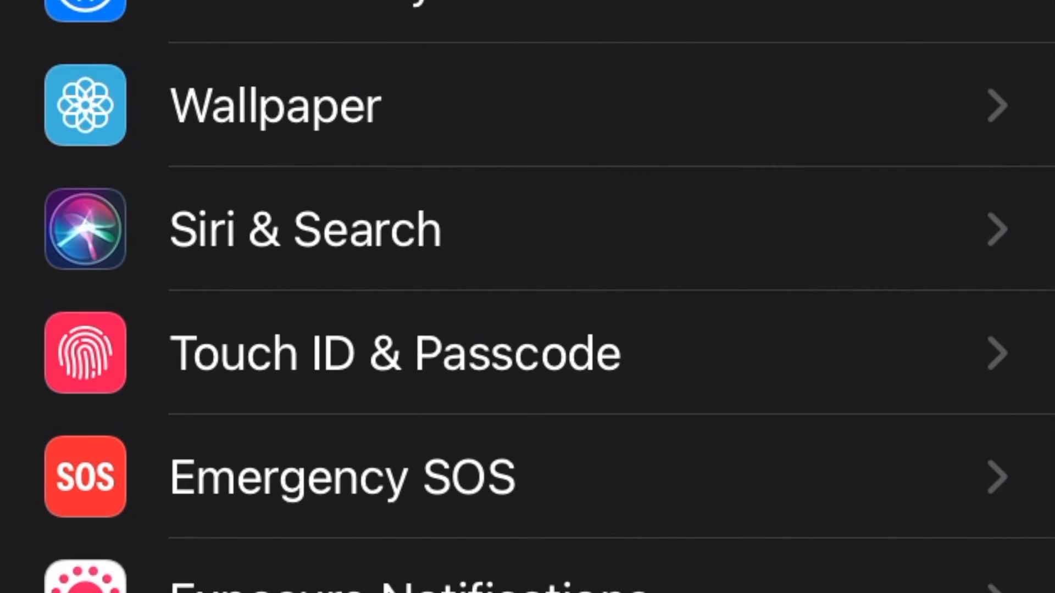
{"action": "scroll", "scroll_direction": "down", "scroll_amount": 3}
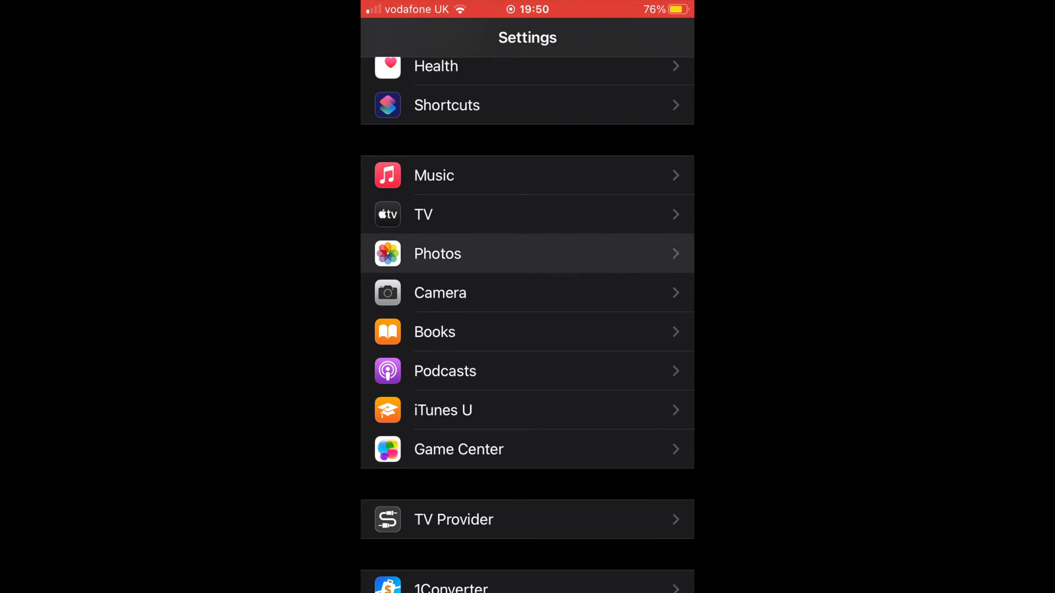
{"action": "left_click", "coordinate": [437, 254]}
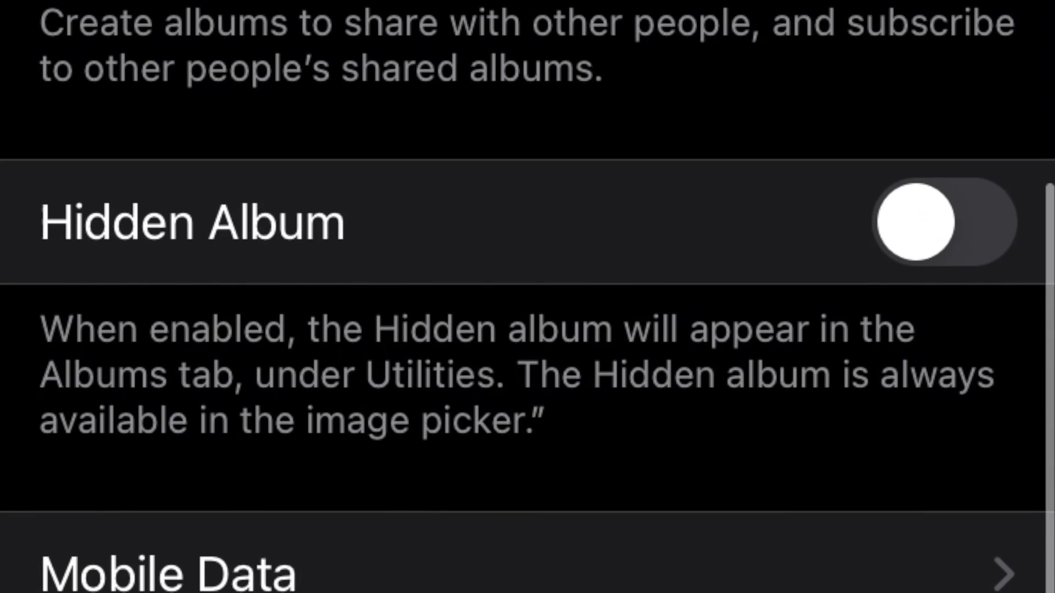
{"action": "left_click", "coordinate": [946, 221]}
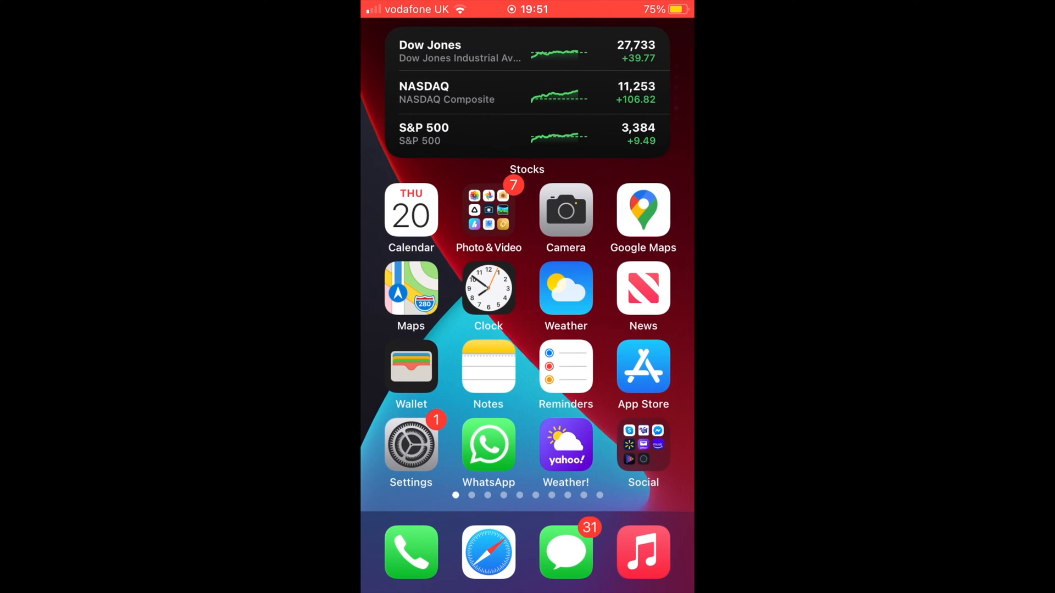
In Photos Albums, scroll to Other Albums where Hidden shows 7 items
{"action": "left_click", "coordinate": [488, 209]}
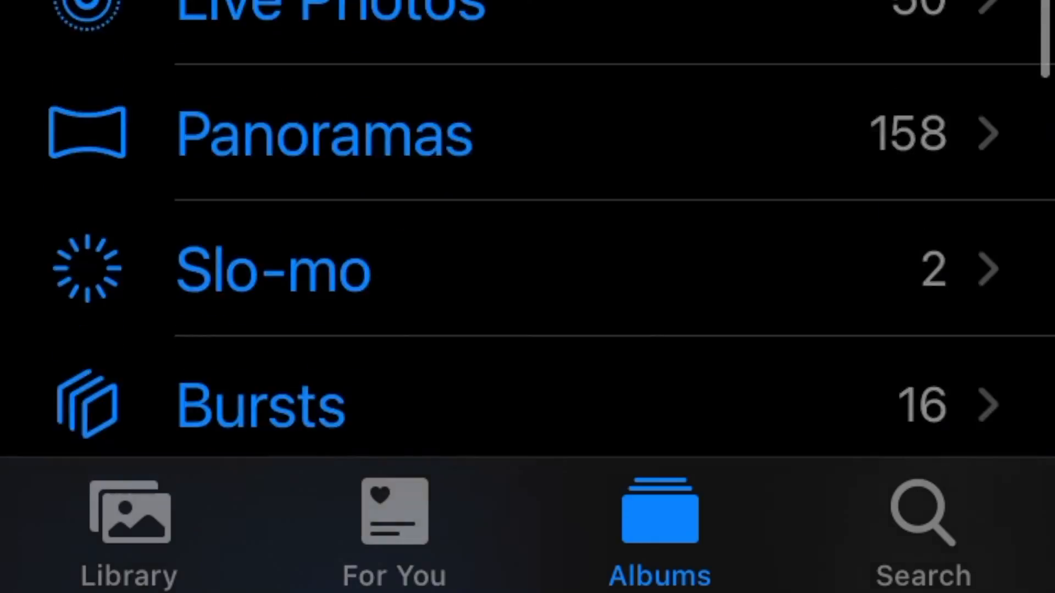
{"action": "scroll", "scroll_direction": "down", "scroll_amount": 3}
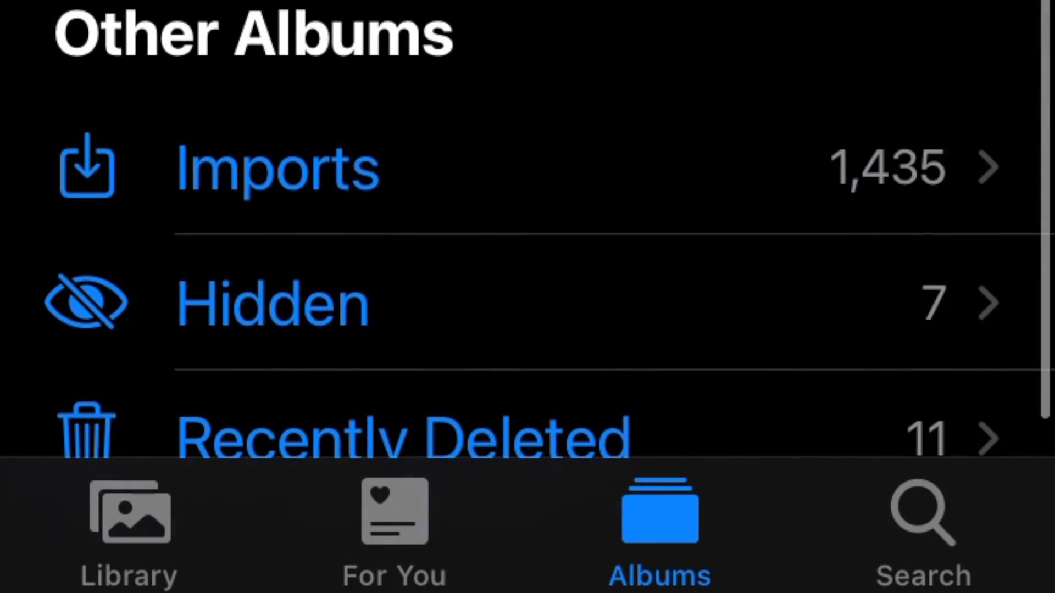
{"action": "scroll", "scroll_direction": "down", "scroll_amount": 3}
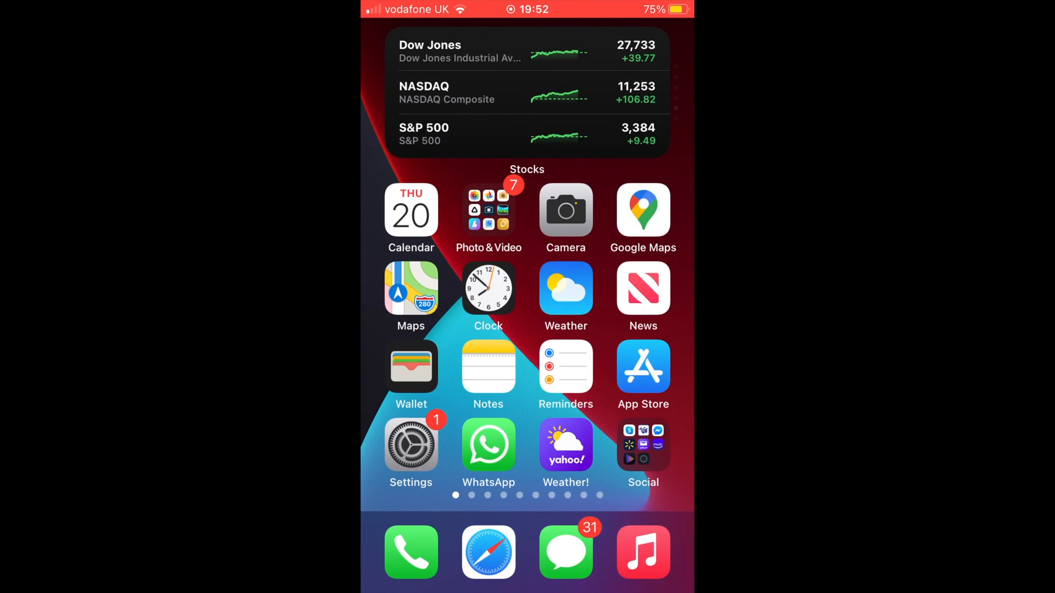
In Photos Albums, scroll to Other Albums showing only Imports and Recently Deleted
{"action": "left_click", "coordinate": [488, 210]}
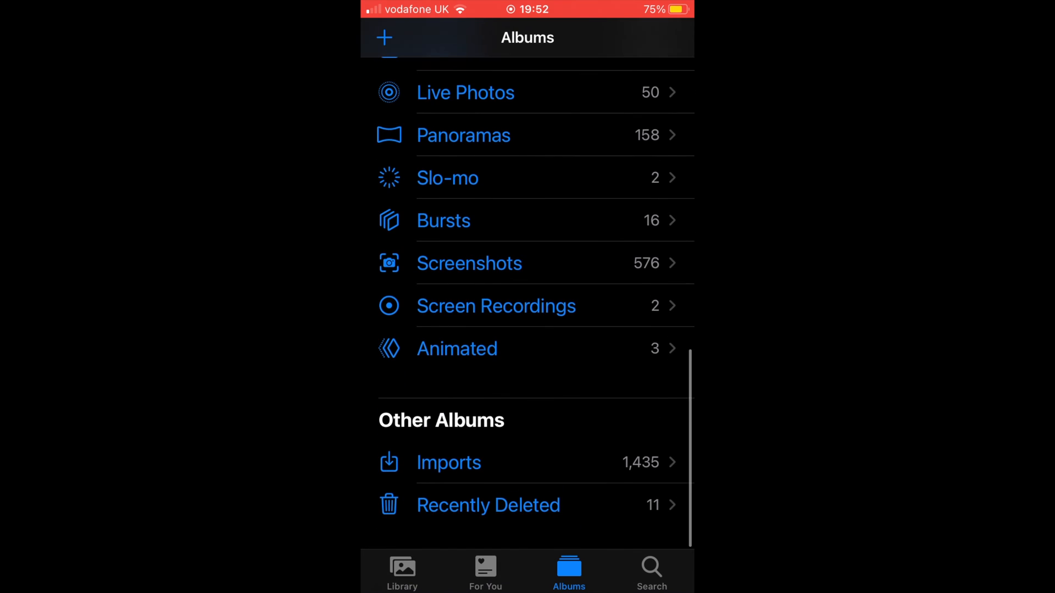
{"action": "scroll", "scroll_direction": "down", "scroll_amount": 3}
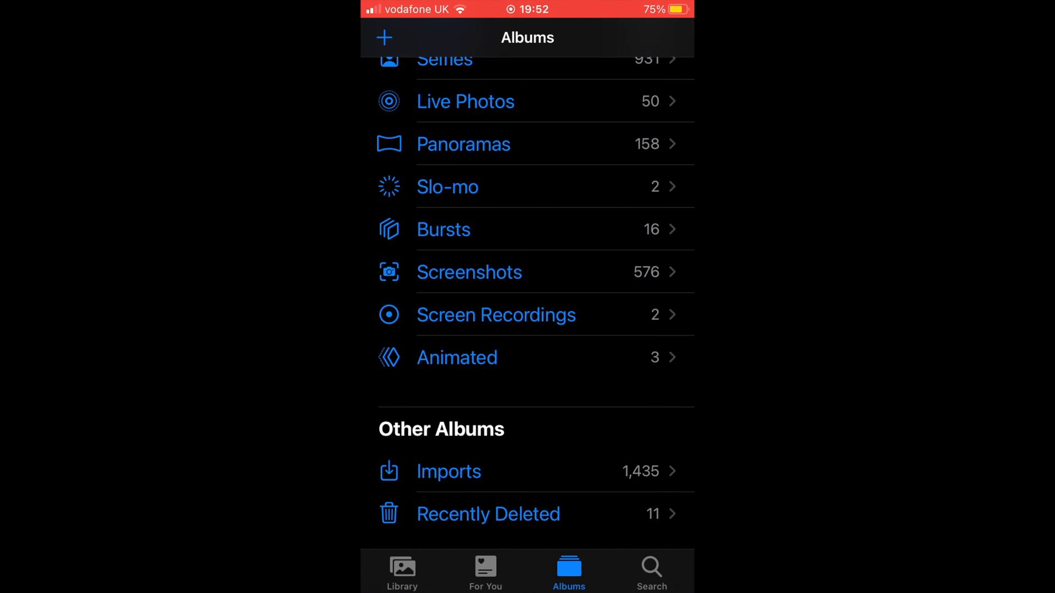